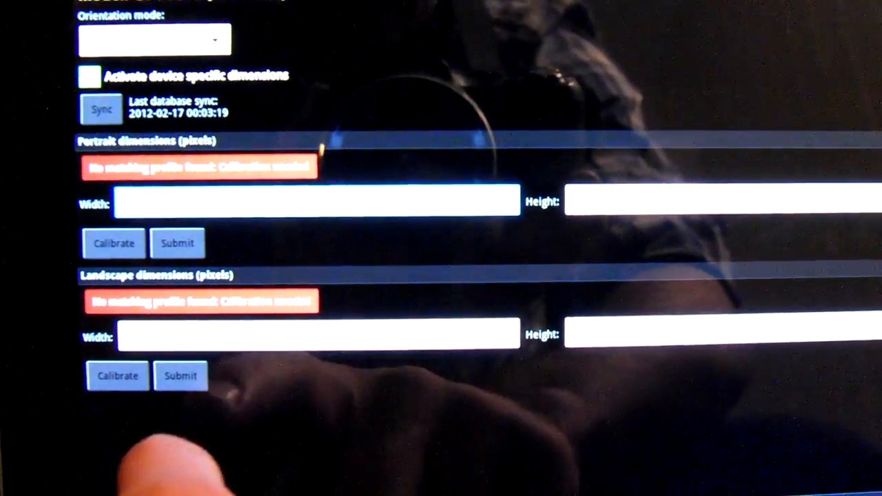
Submit the Landscape dimensions to the database and get the success confirmation toast.
{"action": "left_click", "coordinate": [181, 375]}
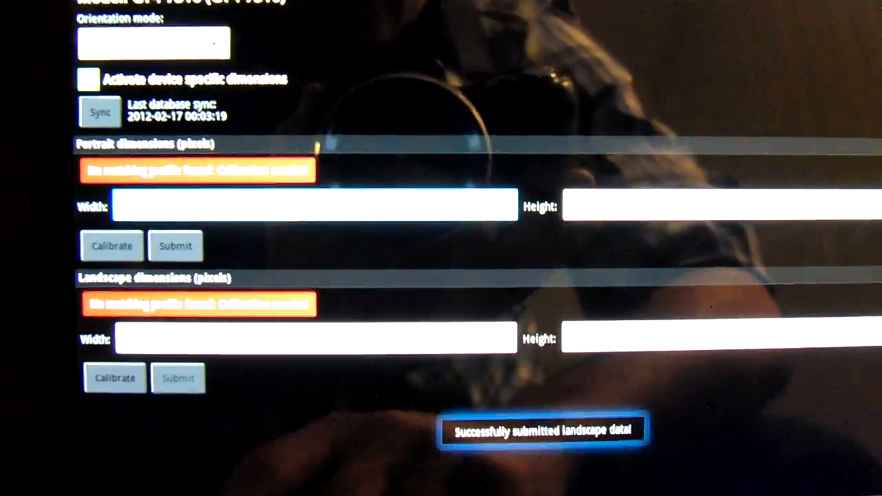